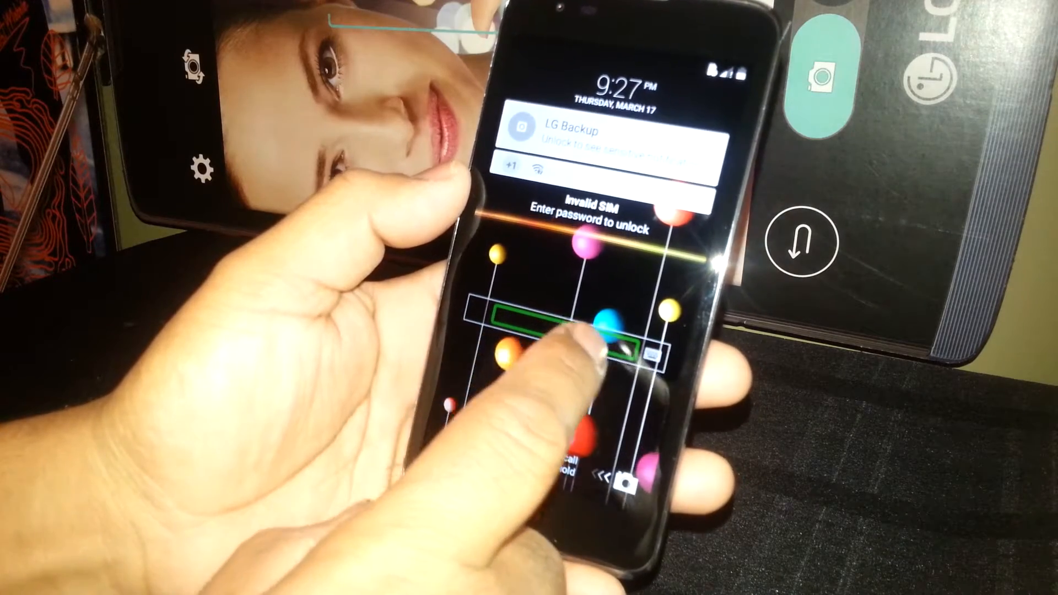
# - Enter the lock-screen password and submit it to reach the home screen
pyautogui.click(573, 344)
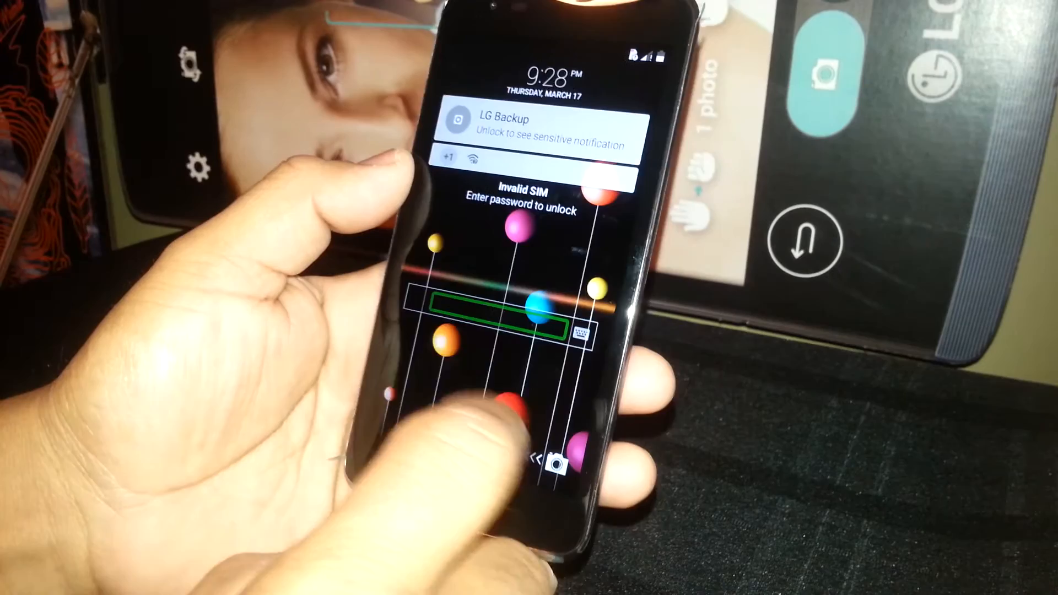
pyautogui.click(503, 317)
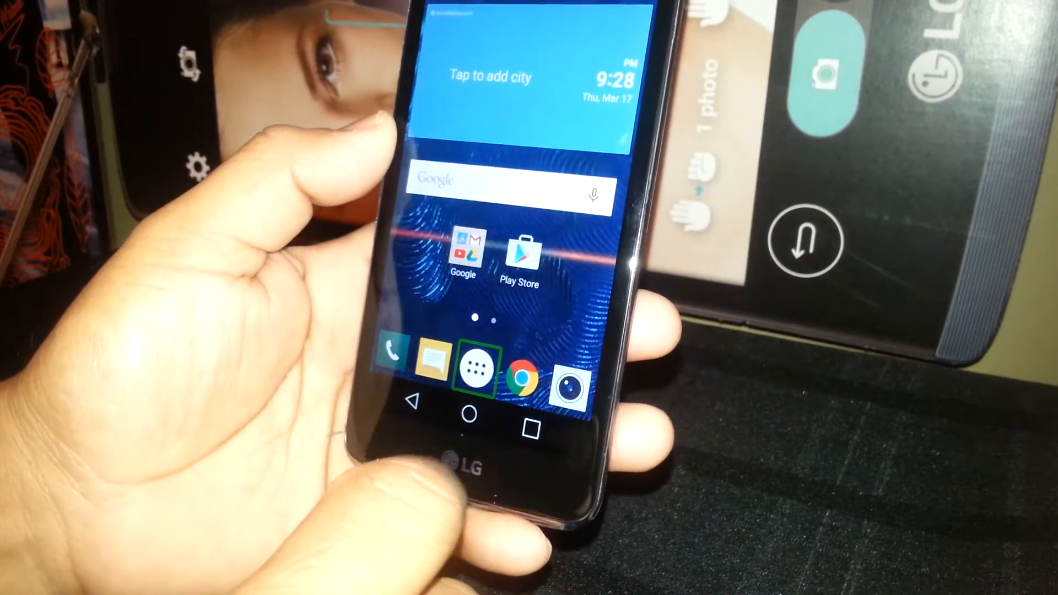
# - Launch Settings from the Apps drawer in the dock
pyautogui.click(467, 373)
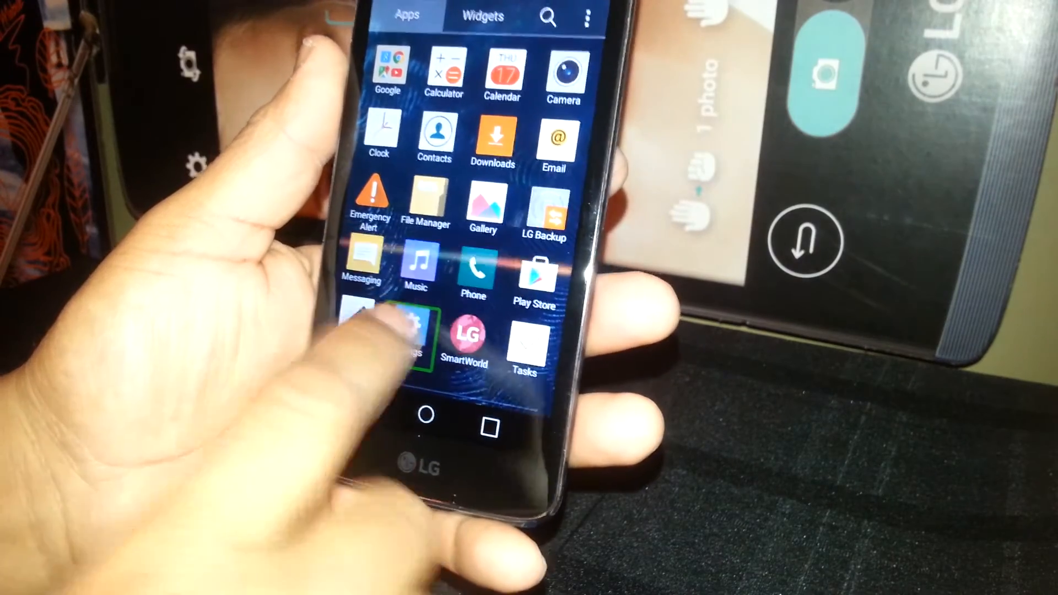
pyautogui.click(391, 330)
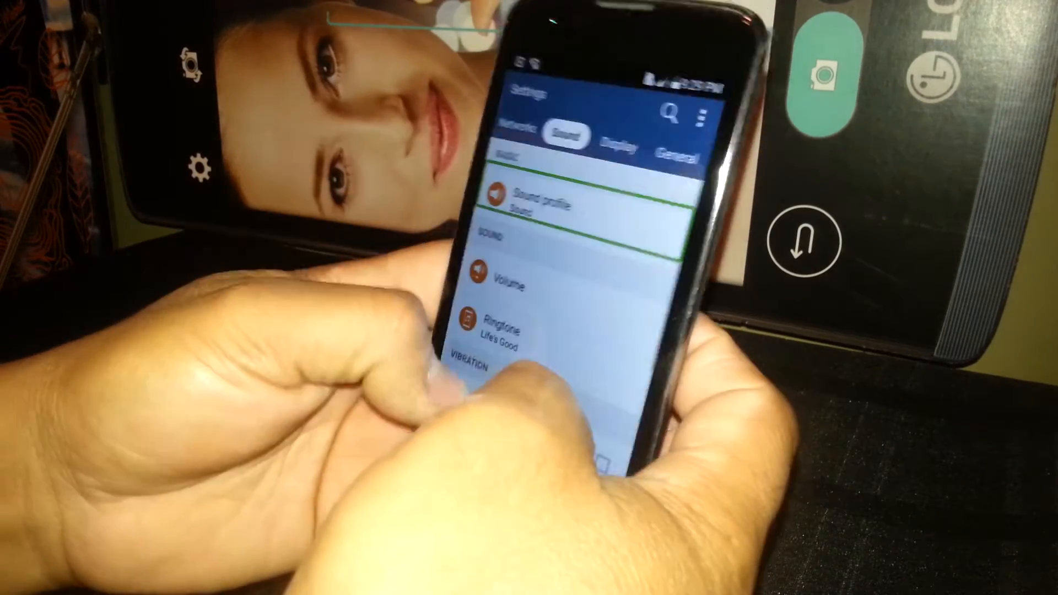
# - Navigate to General > Accessibility > Vision, where TalkBack shows as on
pyautogui.scroll(-3)
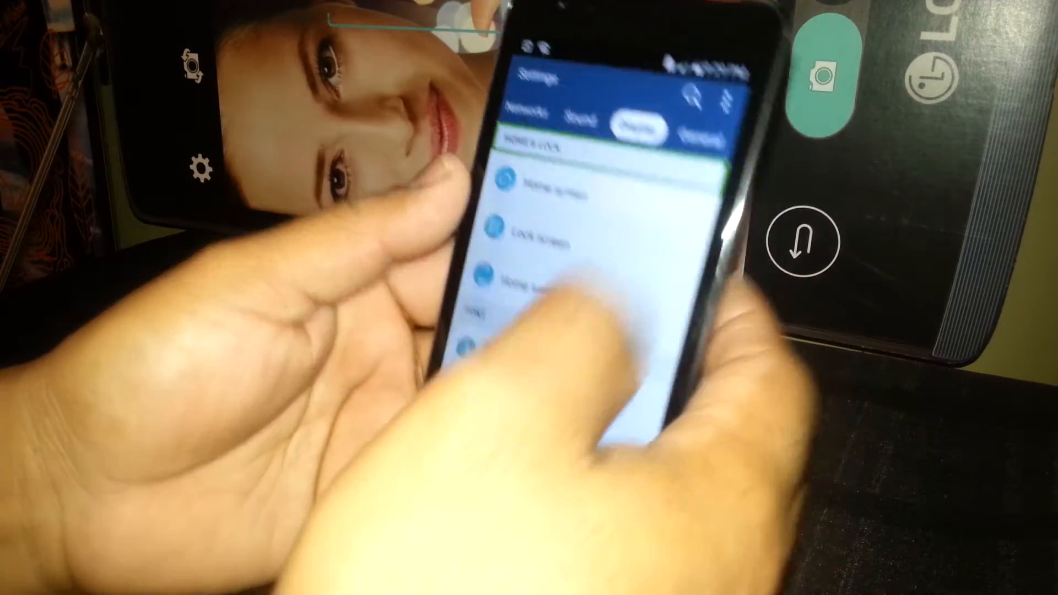
pyautogui.click(639, 128)
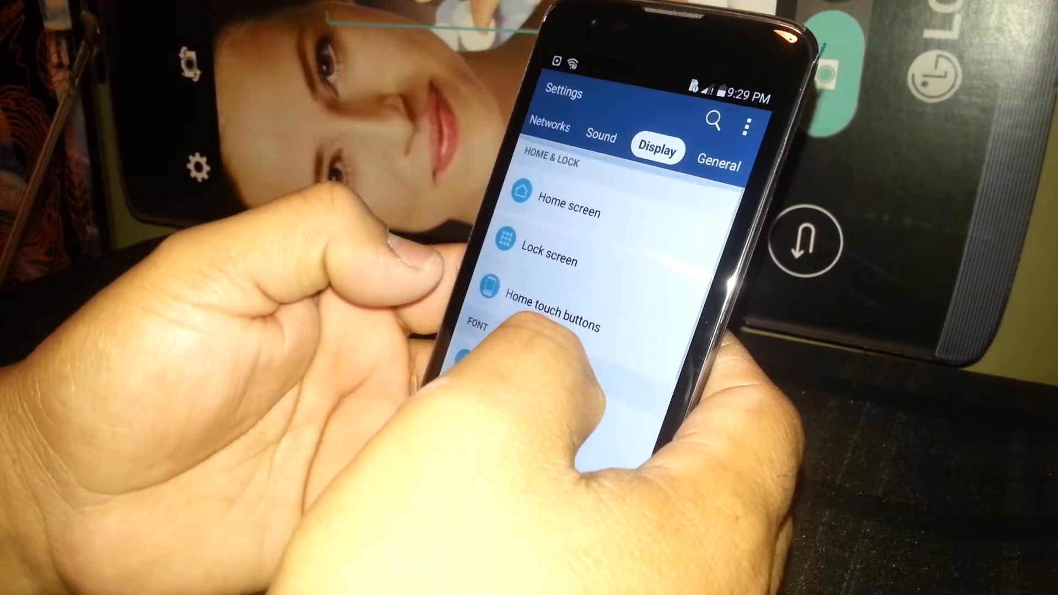
pyautogui.click(729, 203)
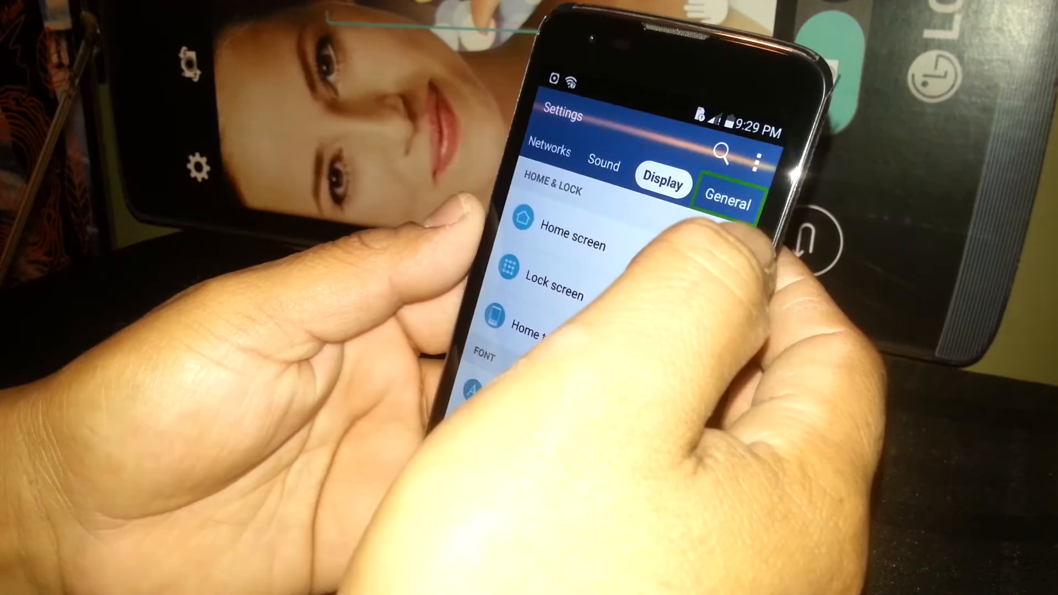
pyautogui.click(727, 203)
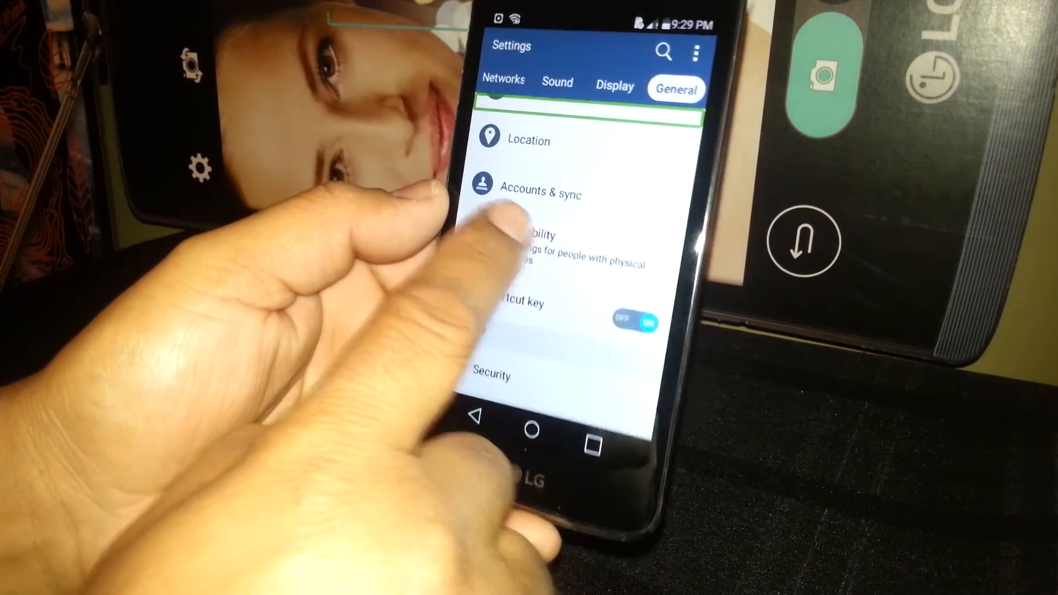
pyautogui.click(527, 242)
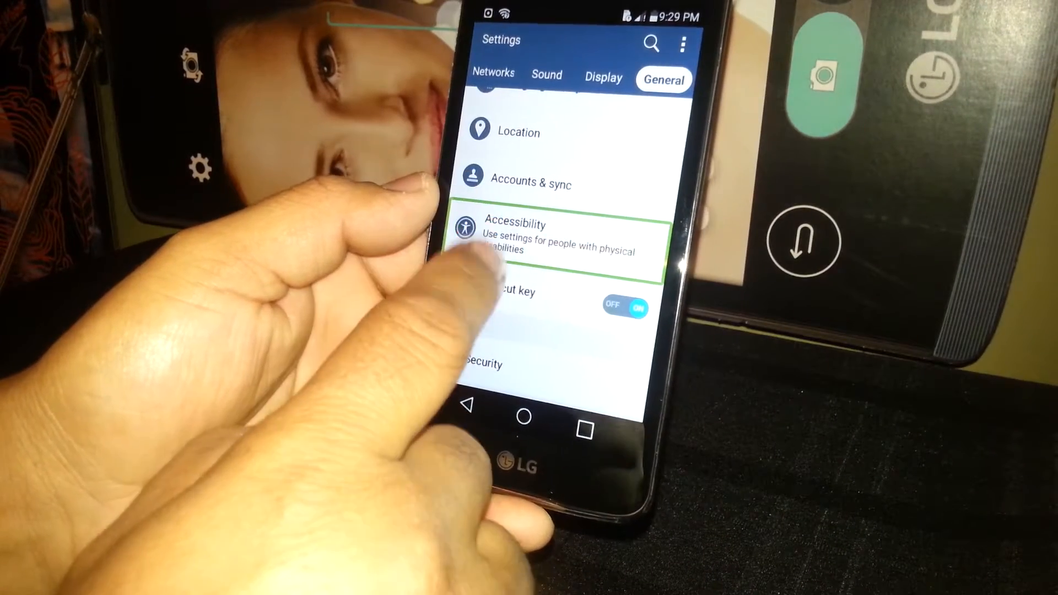
pyautogui.click(540, 236)
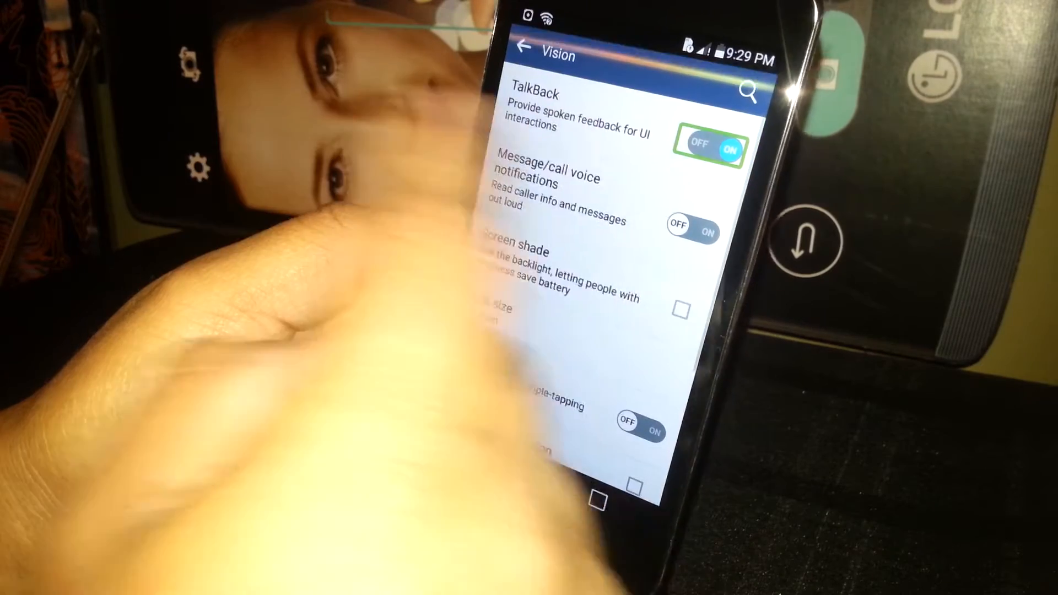
# - Switch TalkBack off, confirm YES in the dialog, and return home
pyautogui.click(706, 145)
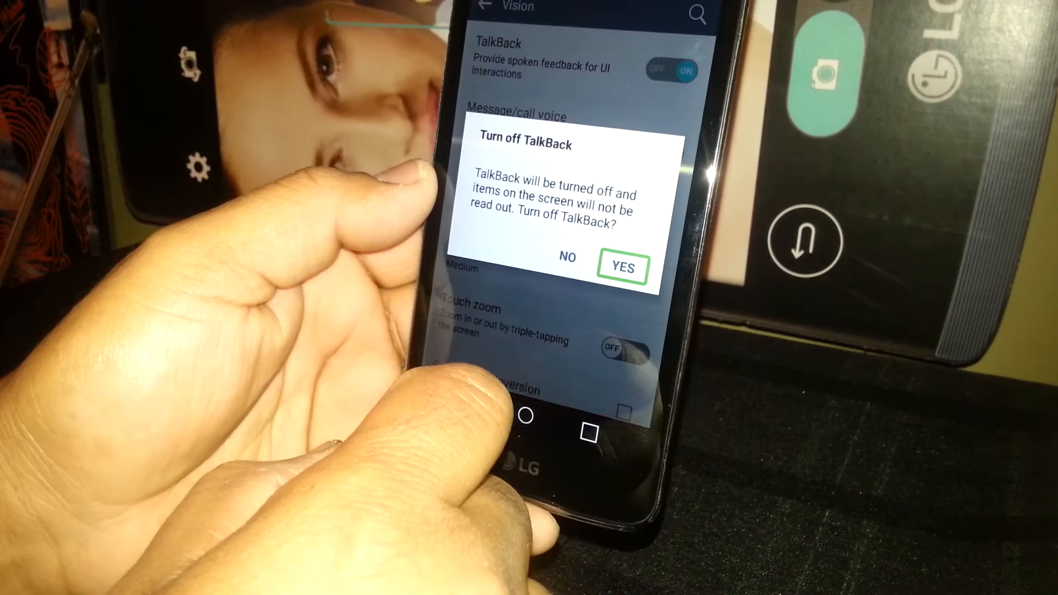
pyautogui.click(620, 267)
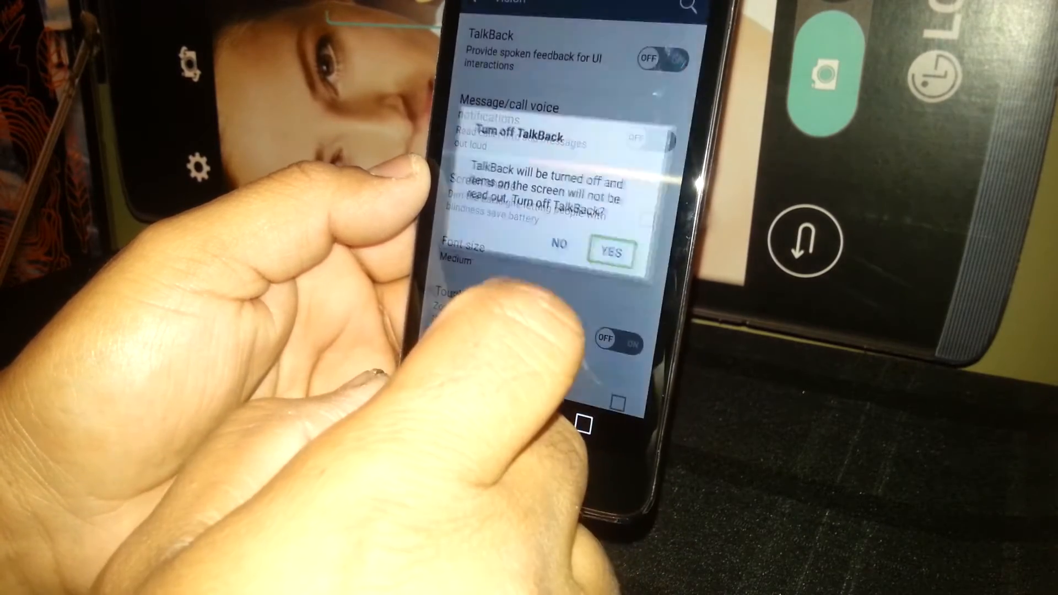
pyautogui.click(610, 255)
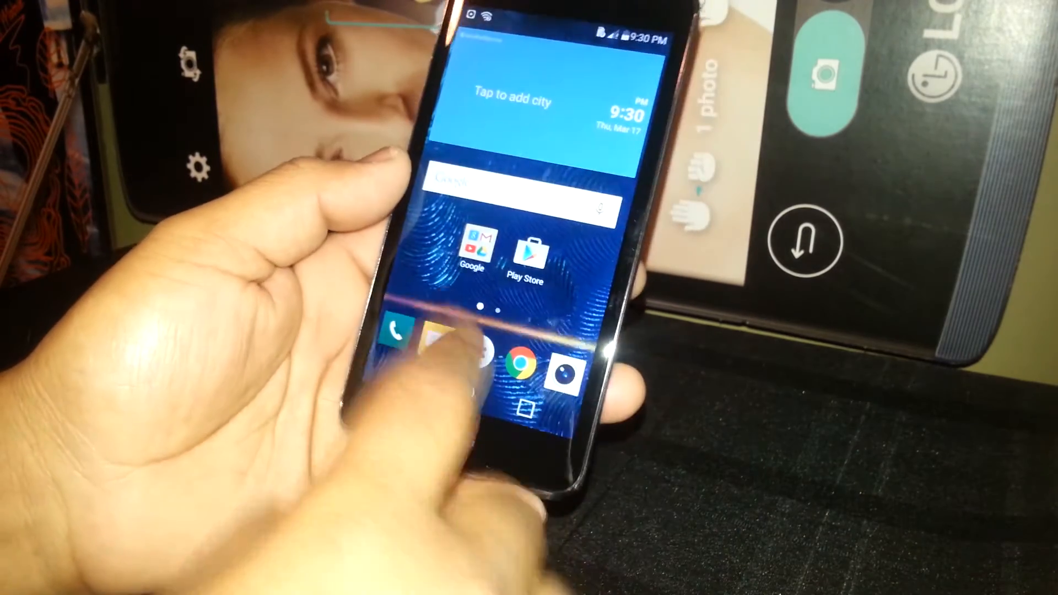
# - Reopen Settings > General > Accessibility > Vision and flip the TalkBack switch on
pyautogui.click(448, 351)
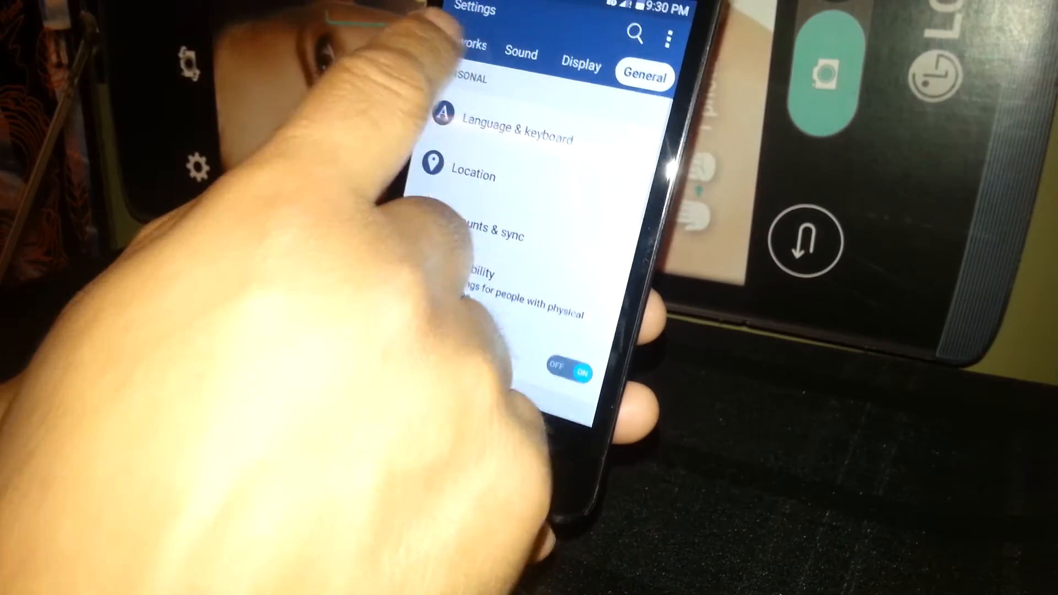
pyautogui.click(465, 45)
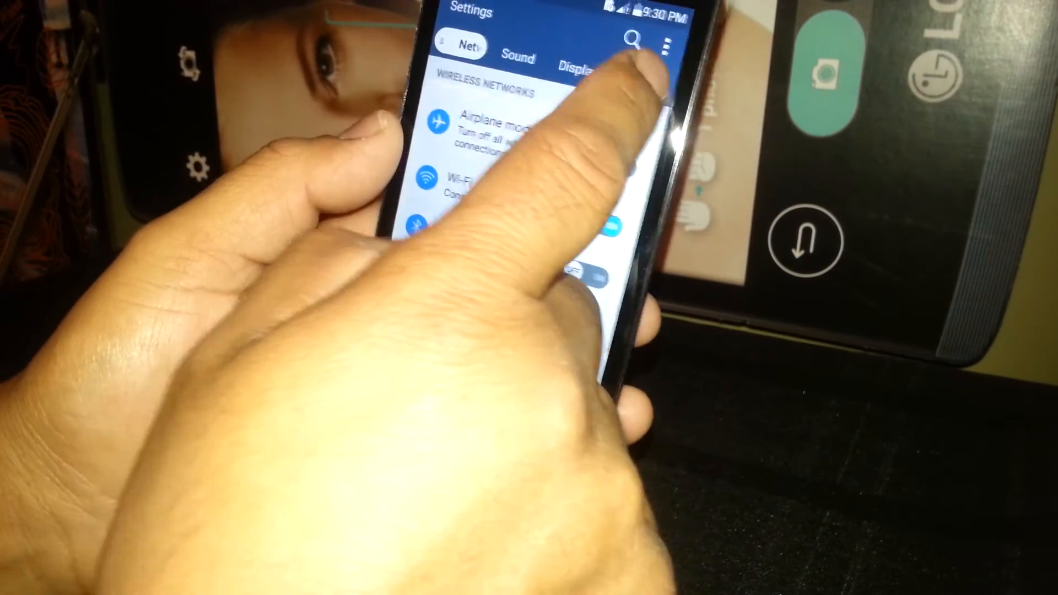
pyautogui.click(613, 50)
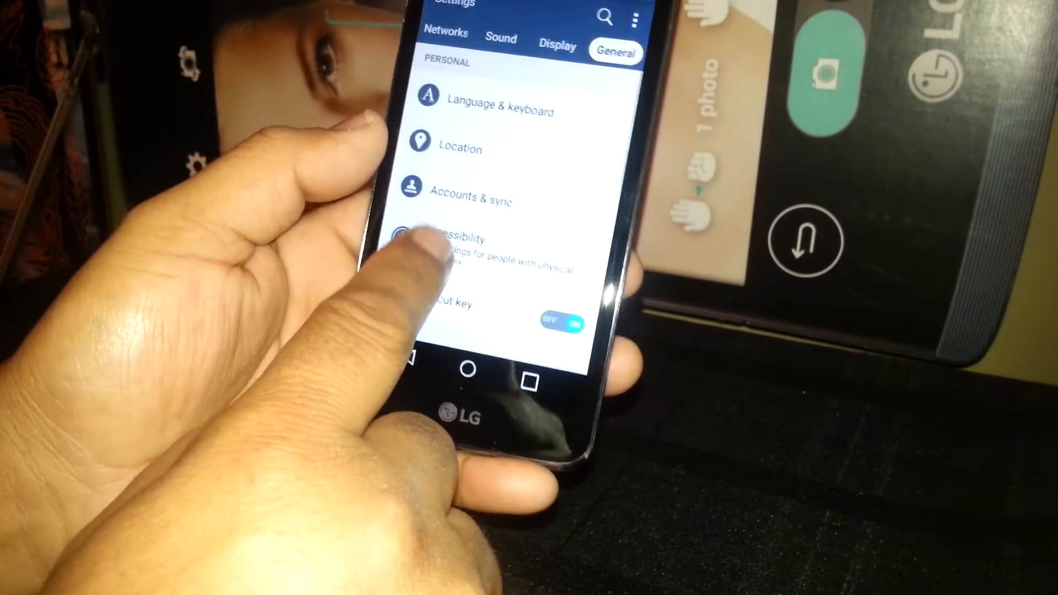
pyautogui.click(458, 238)
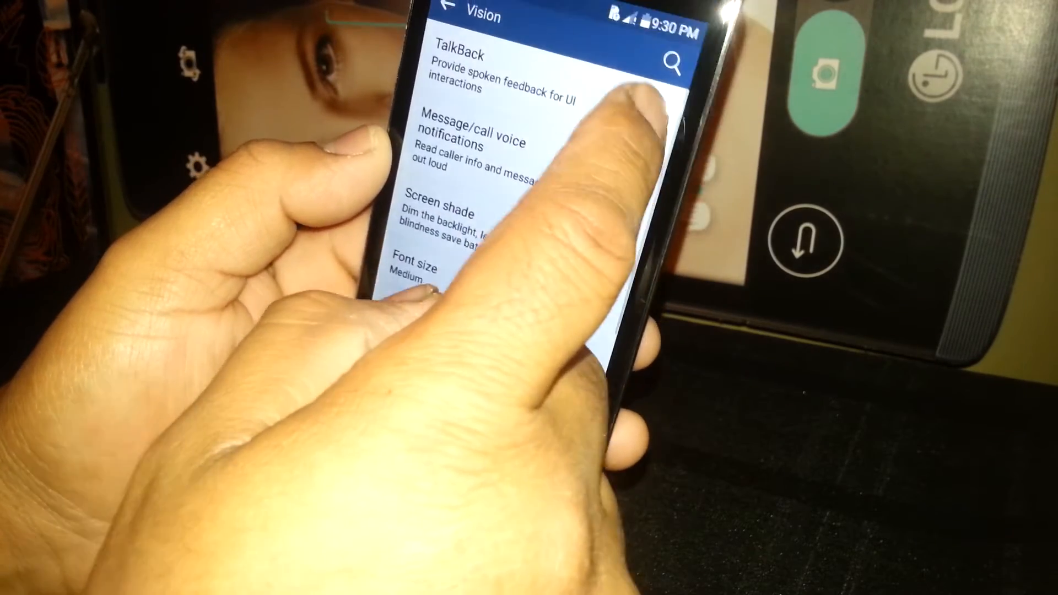
pyautogui.click(485, 57)
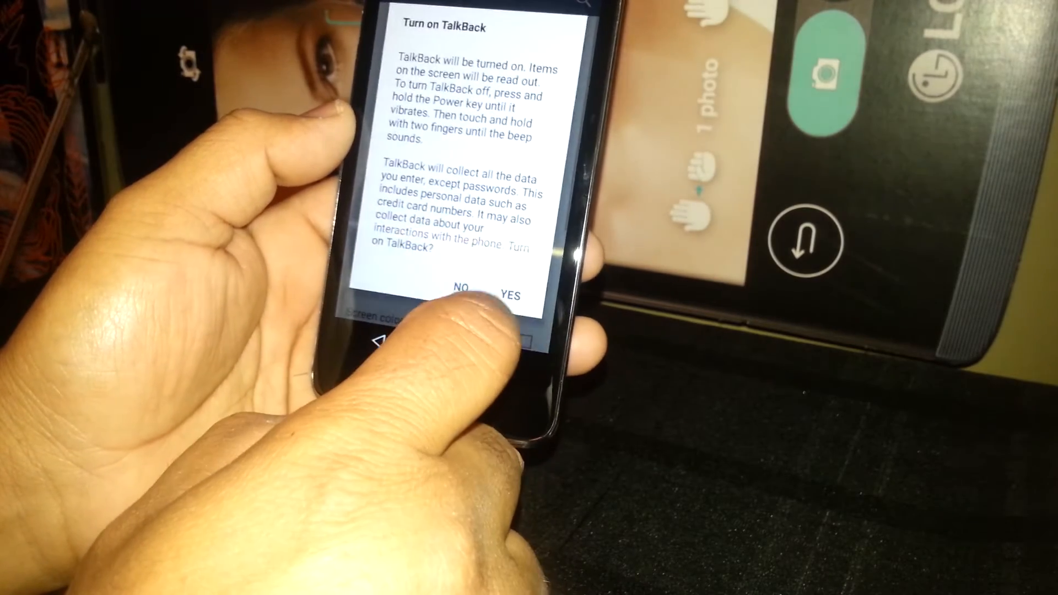
# - Confirm YES to enable TalkBack, then bring up the Volume dialog in Sound
pyautogui.click(513, 296)
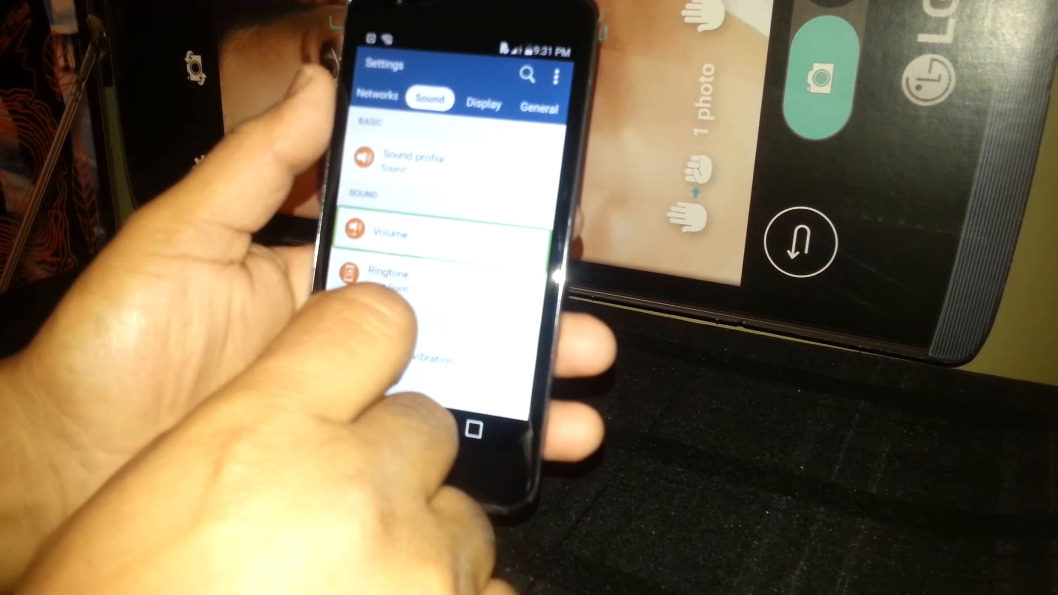
pyautogui.click(390, 234)
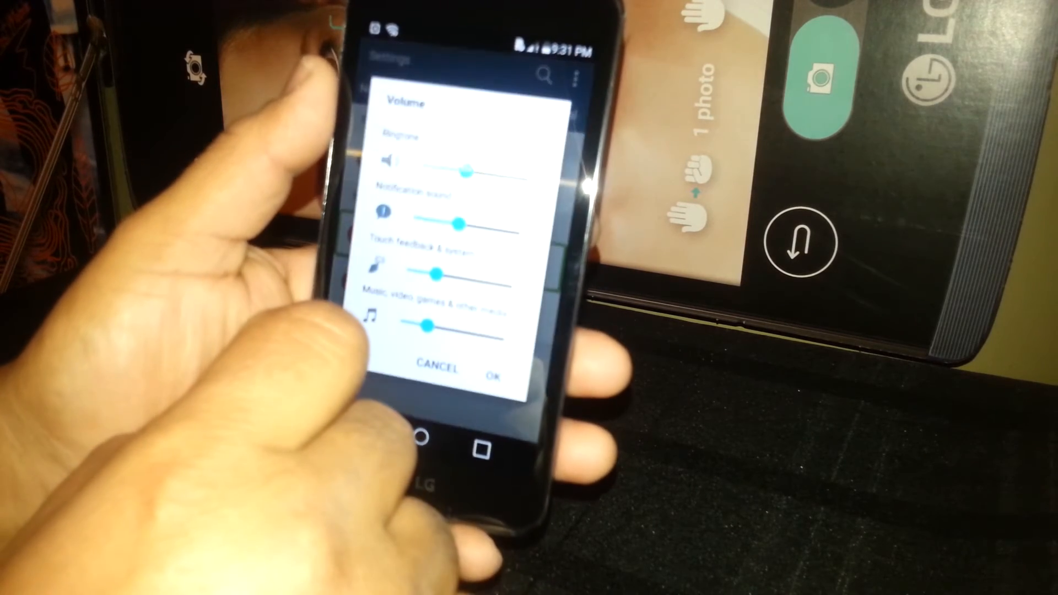